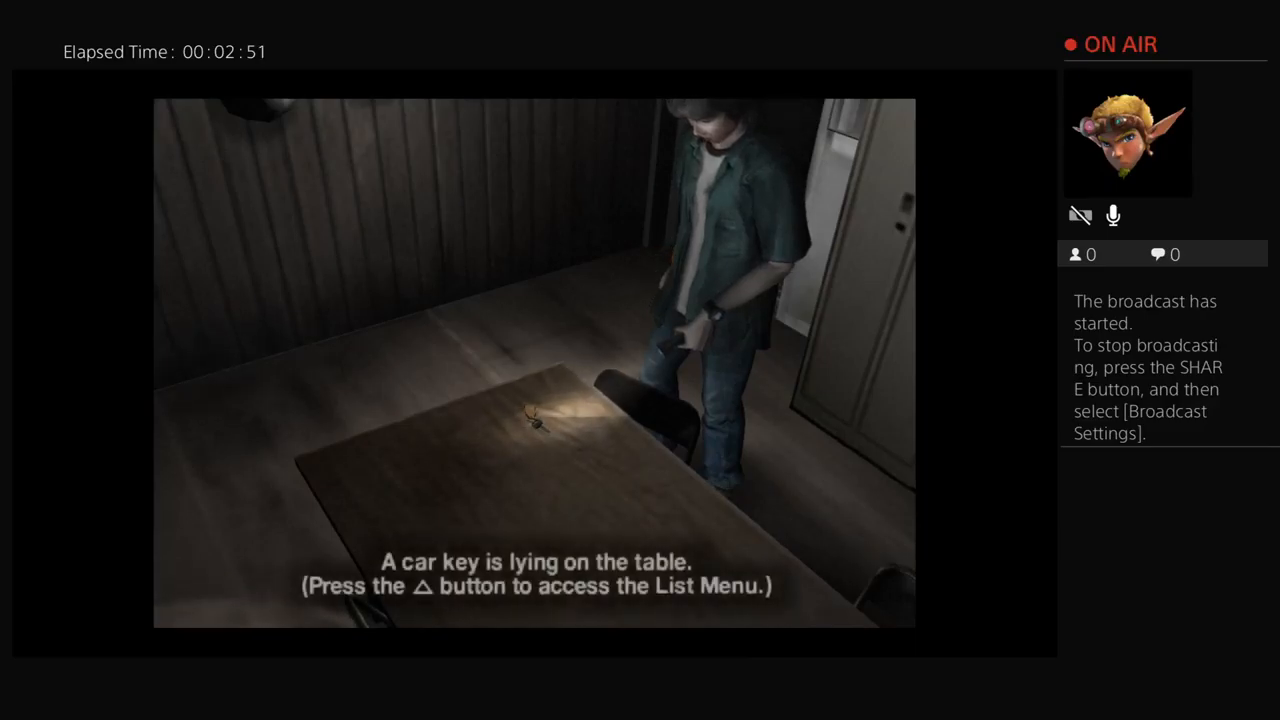
{"action": "key", "text": "triangle"}
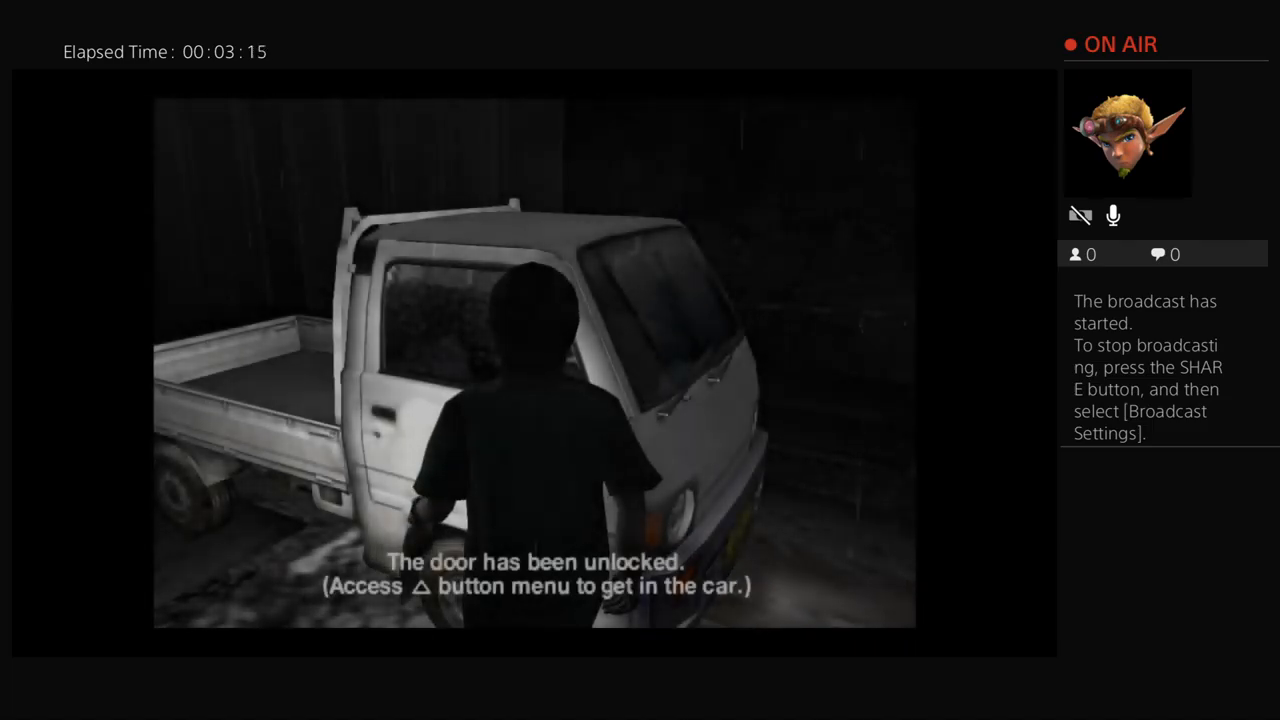
{"action": "key", "text": "triangle"}
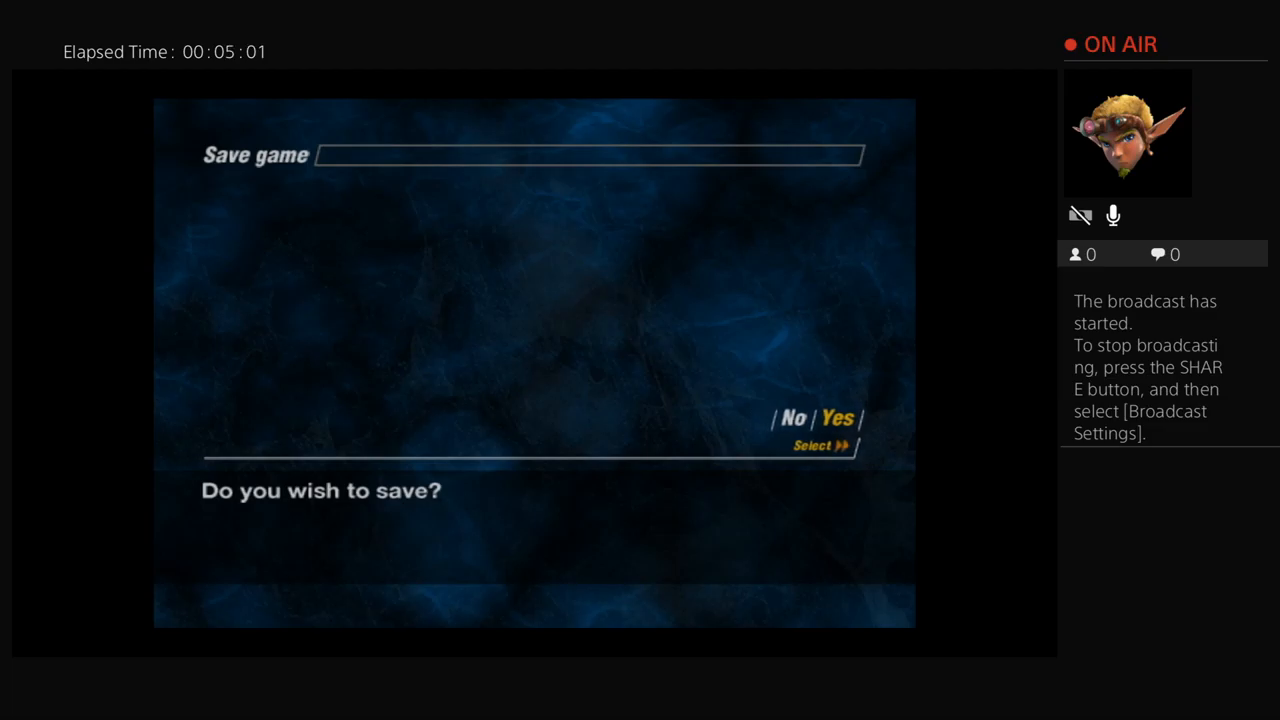
{"action": "left_click", "coordinate": [838, 418]}
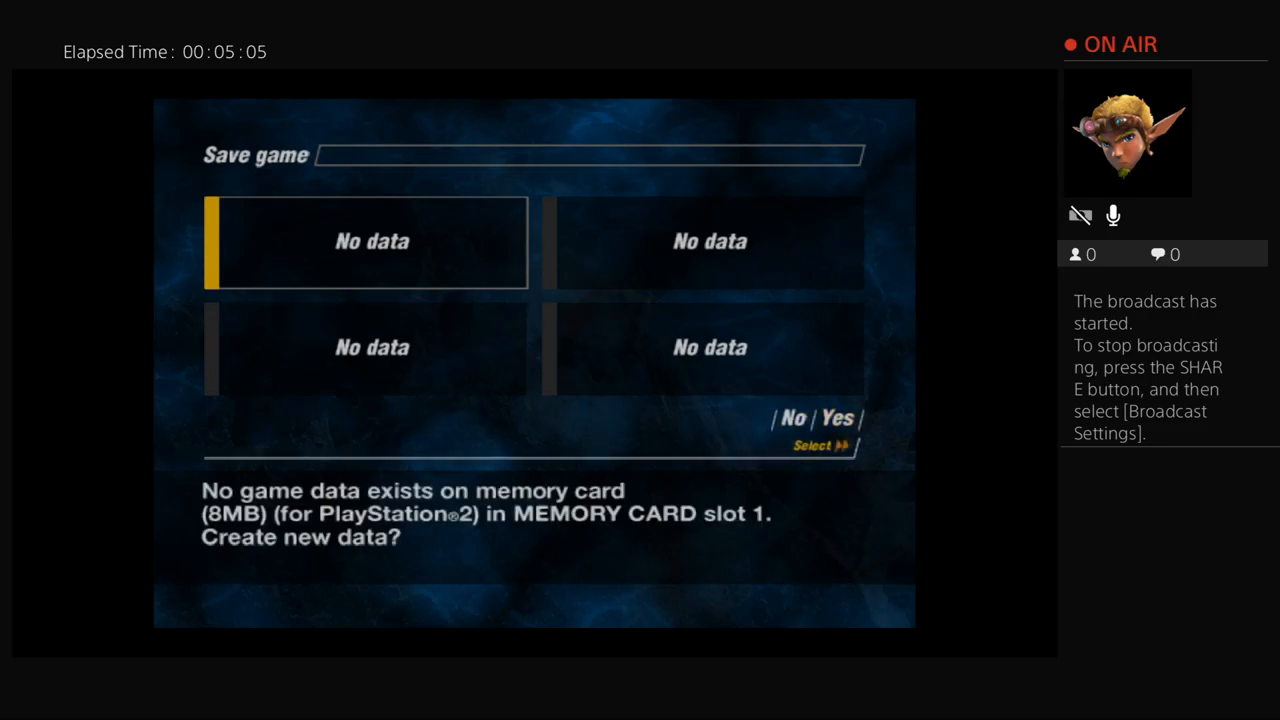
{"action": "left_click", "coordinate": [844, 418]}
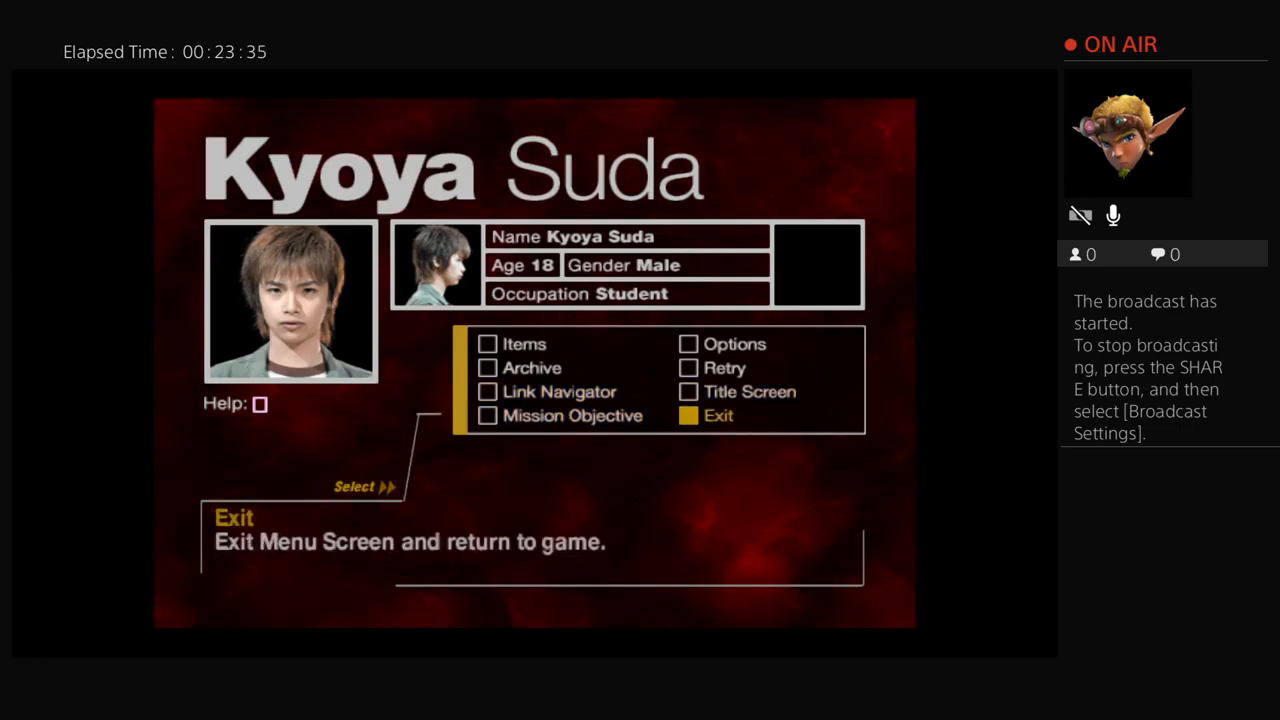
{"action": "left_click", "coordinate": [716, 414]}
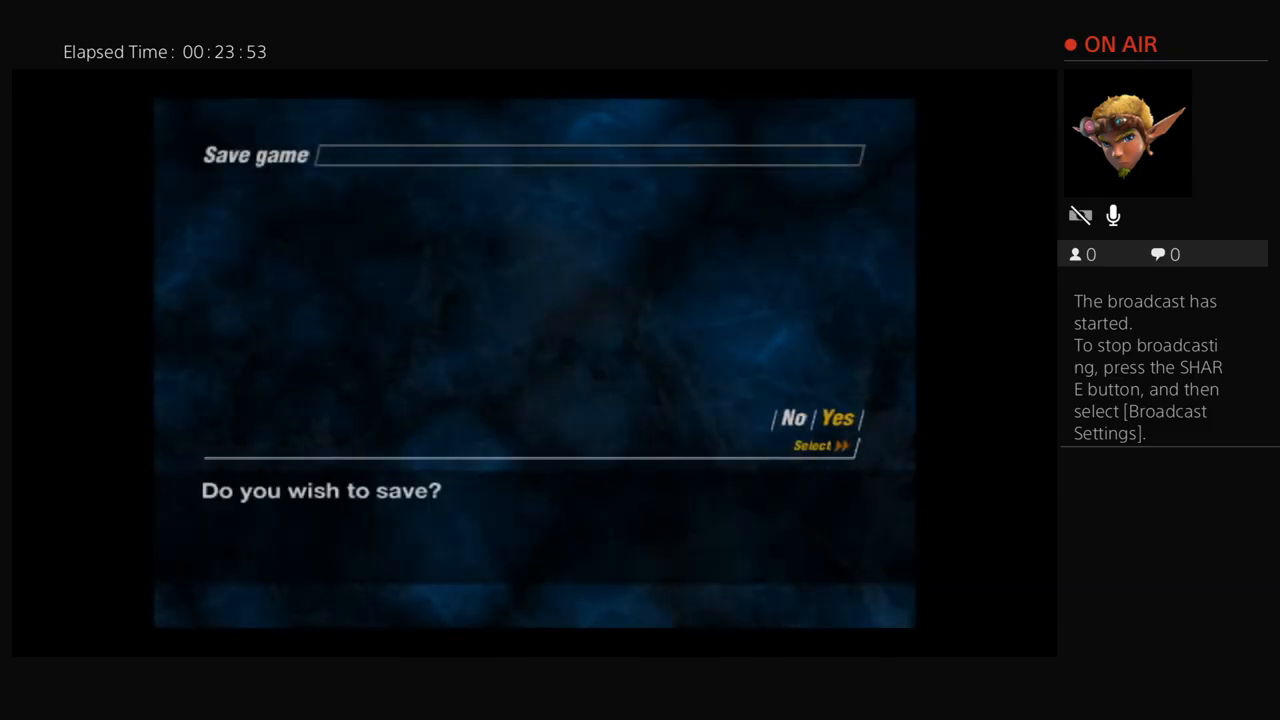
{"action": "left_click", "coordinate": [838, 418]}
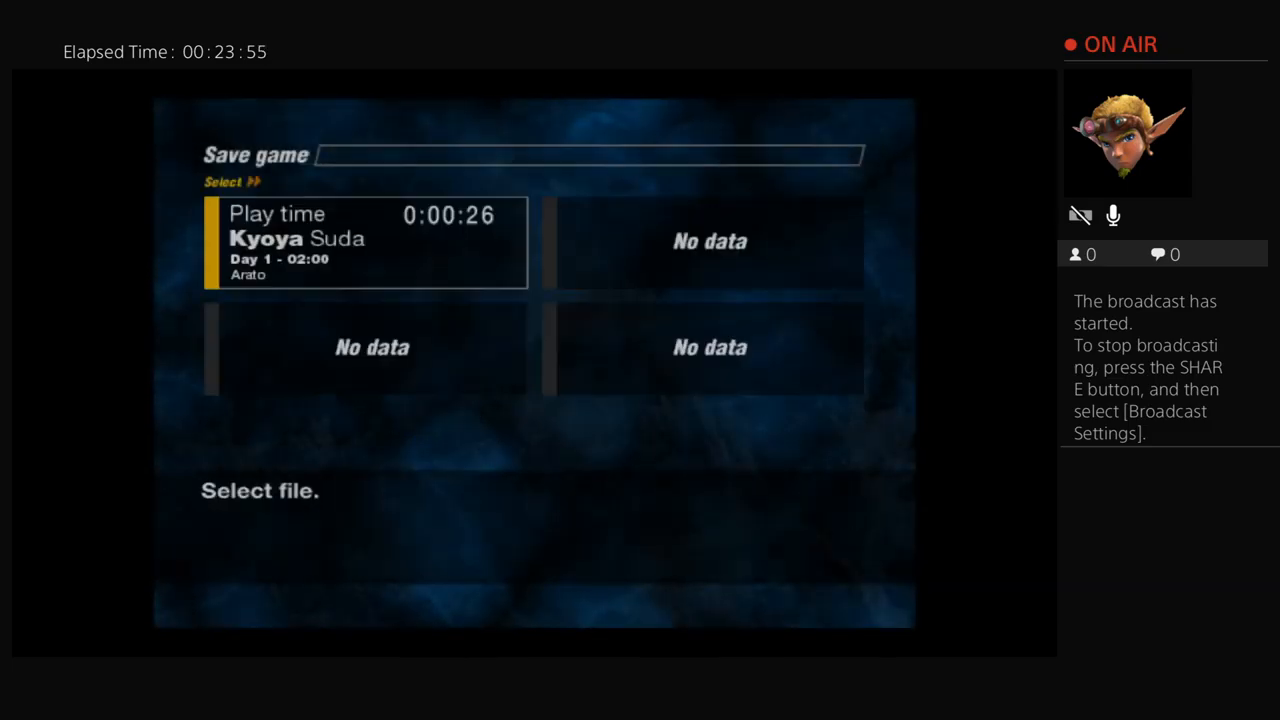